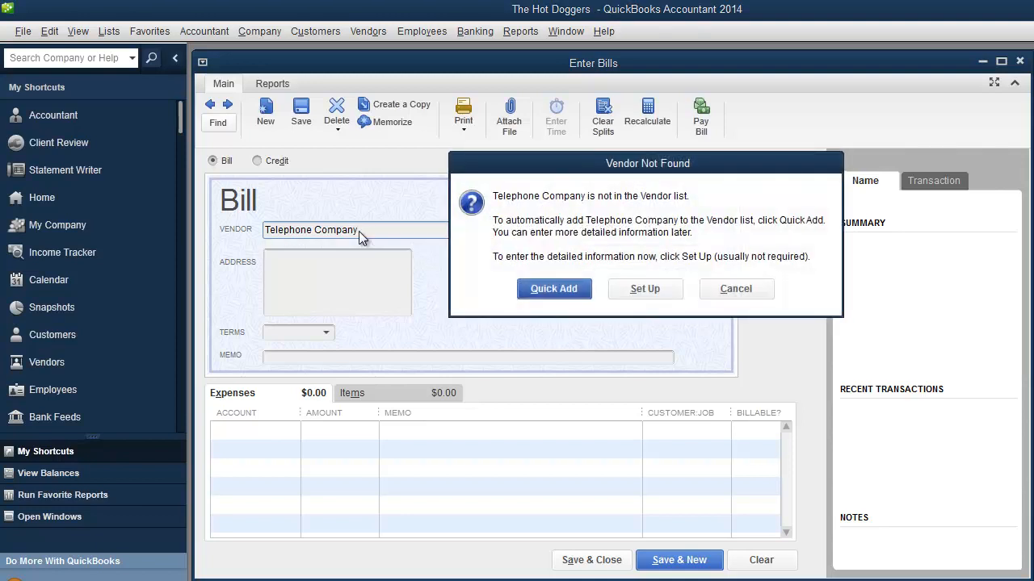
Set up Telephone Company as a new vendor from the Vendor Not Found dialog and confirm its details.
click(645, 287)
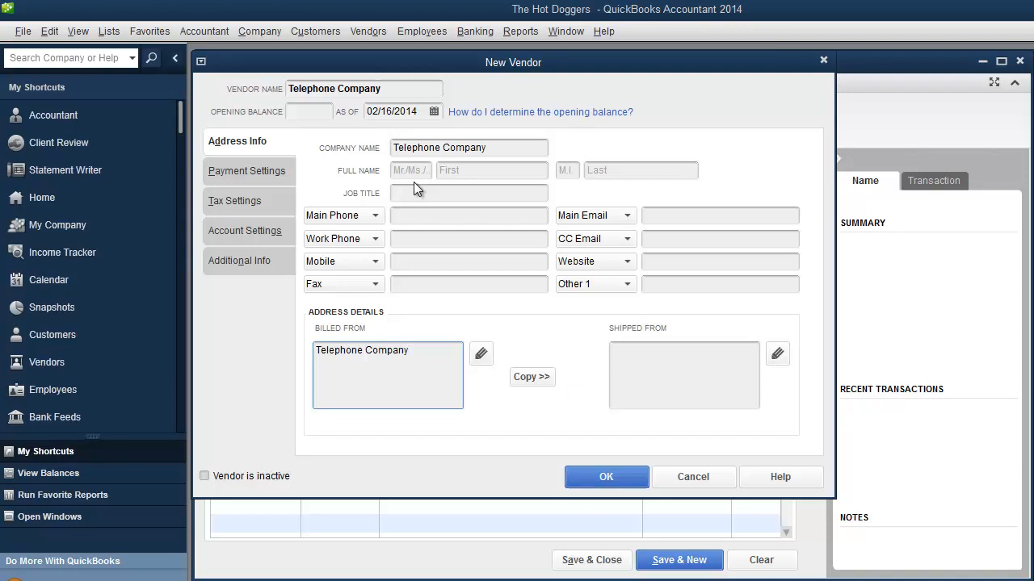
click(606, 476)
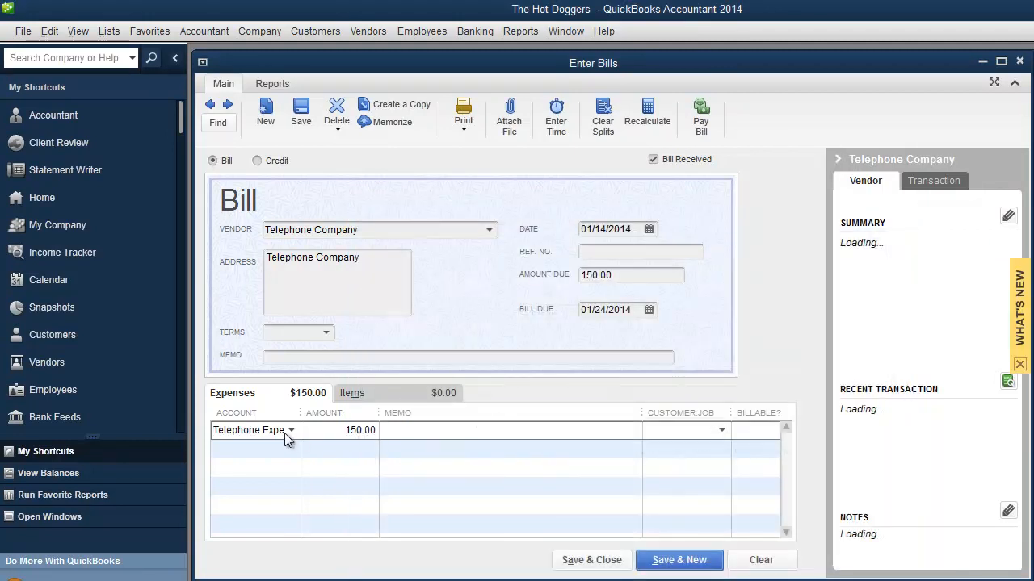
click(291, 430)
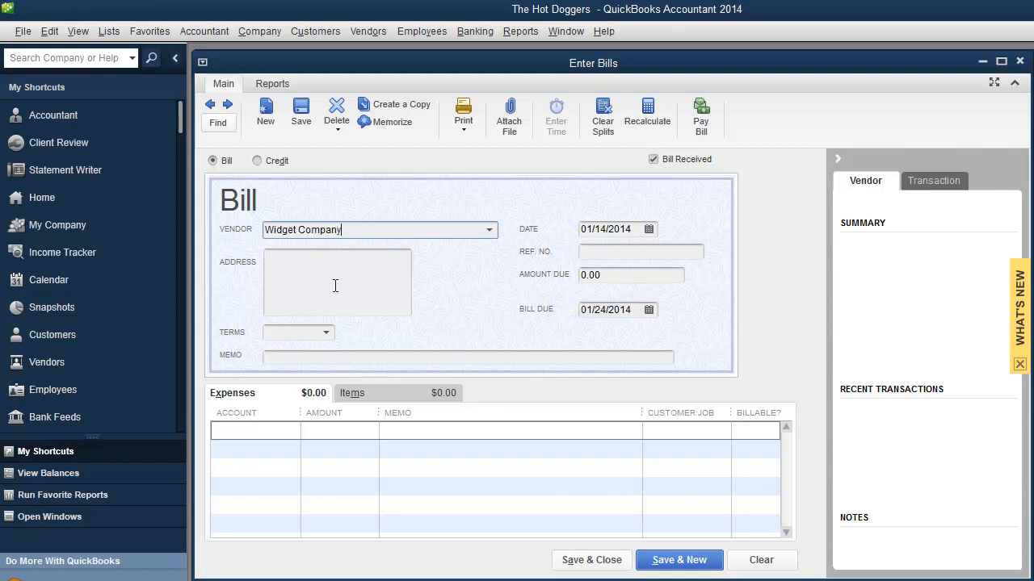
Choose Widget Company as the vendor for the new bill.
click(352, 394)
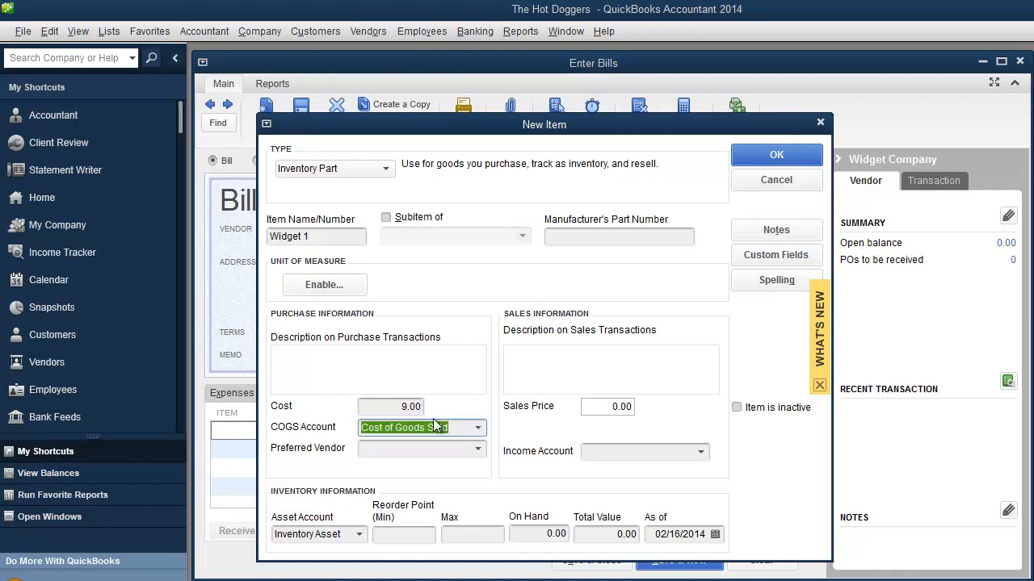
Confirm Widget 1 as a new inventory part costing 9.00 on the Widget Company bill.
click(775, 156)
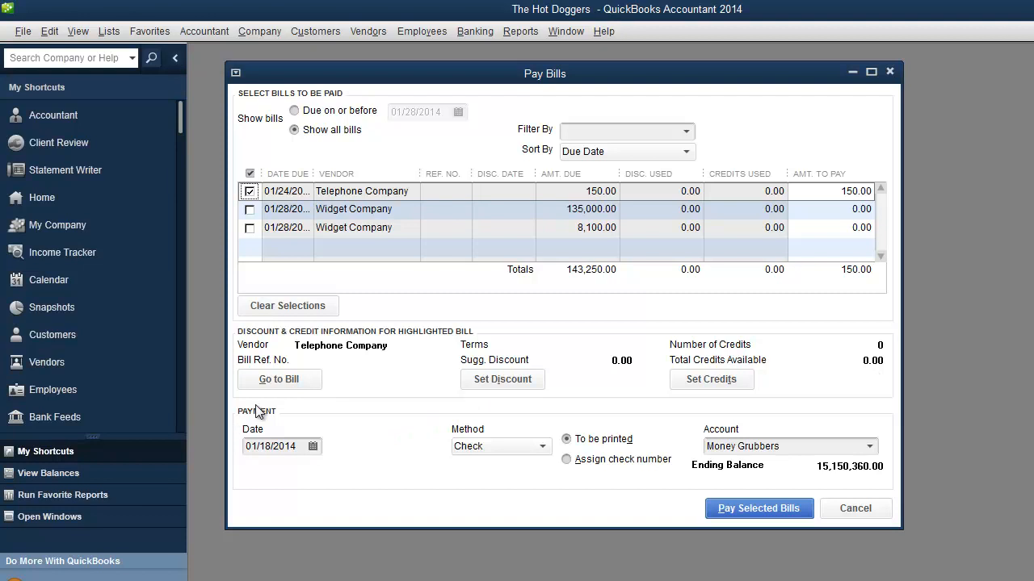
Select the 150.00 Telephone Company bill for payment from checking dated 01/18/2014.
click(248, 191)
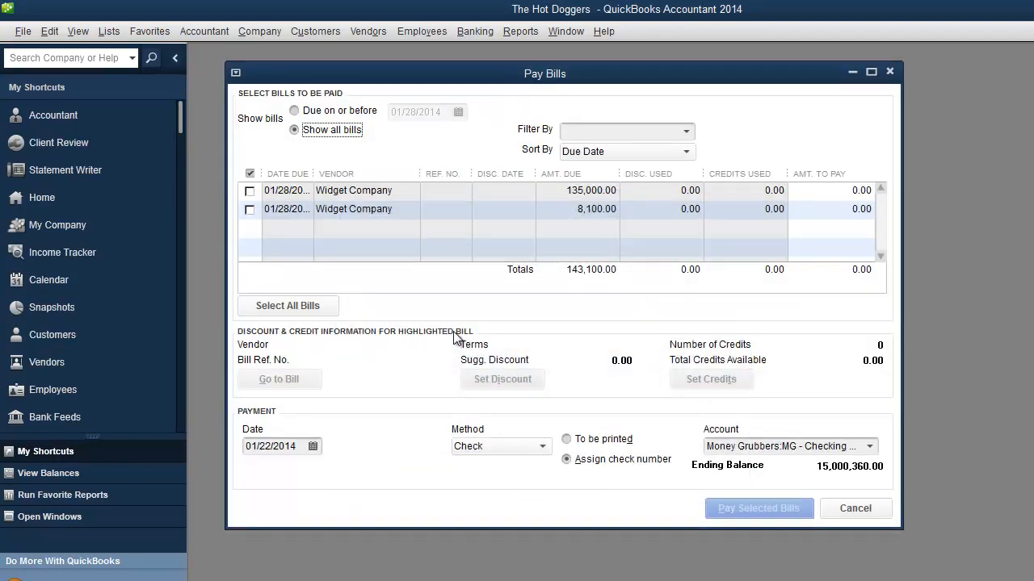
Enter 65,000.00 and 2,000.00 to pay on the Widget Company bills and assign a check number.
click(758, 508)
text(1500)
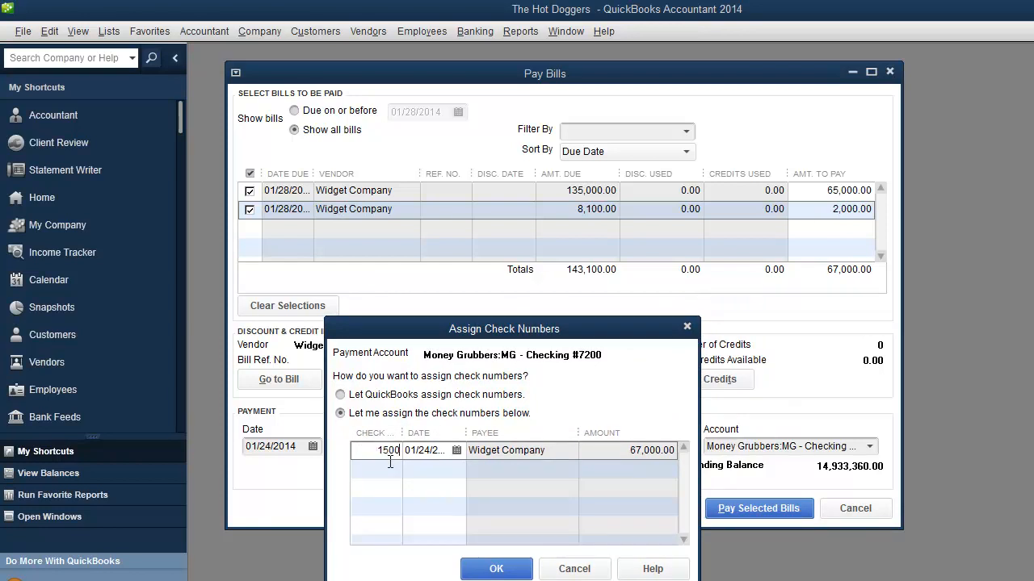
click(495, 569)
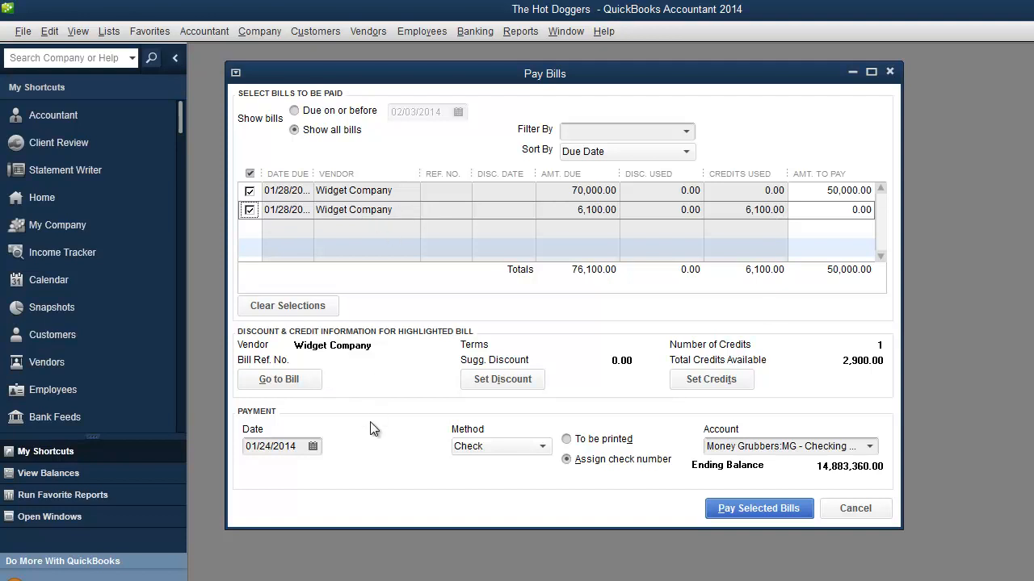
Select the 70,000 Widget Company bill and set 50,000 to pay with 6,100 covered by vendor credit.
click(249, 210)
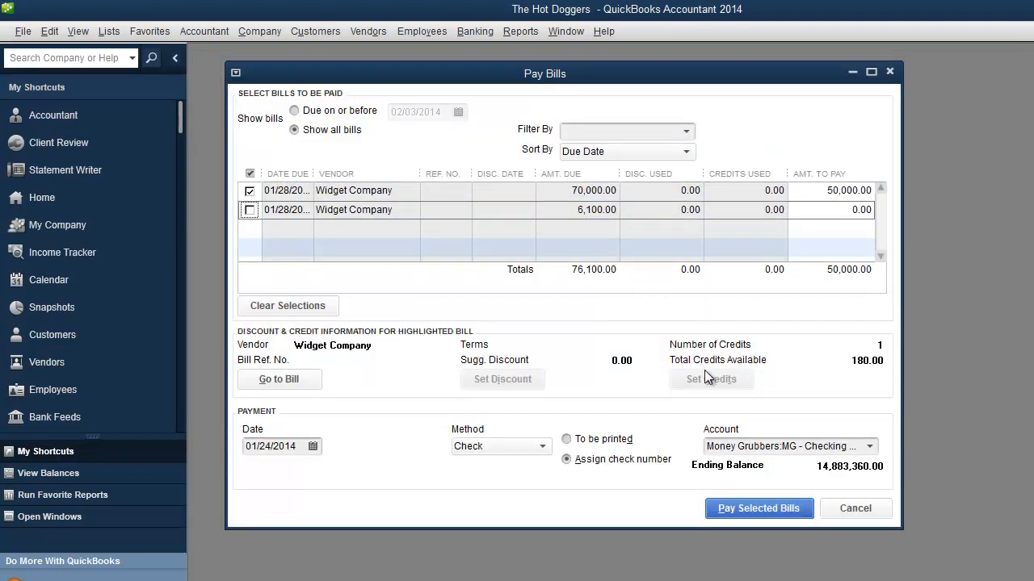